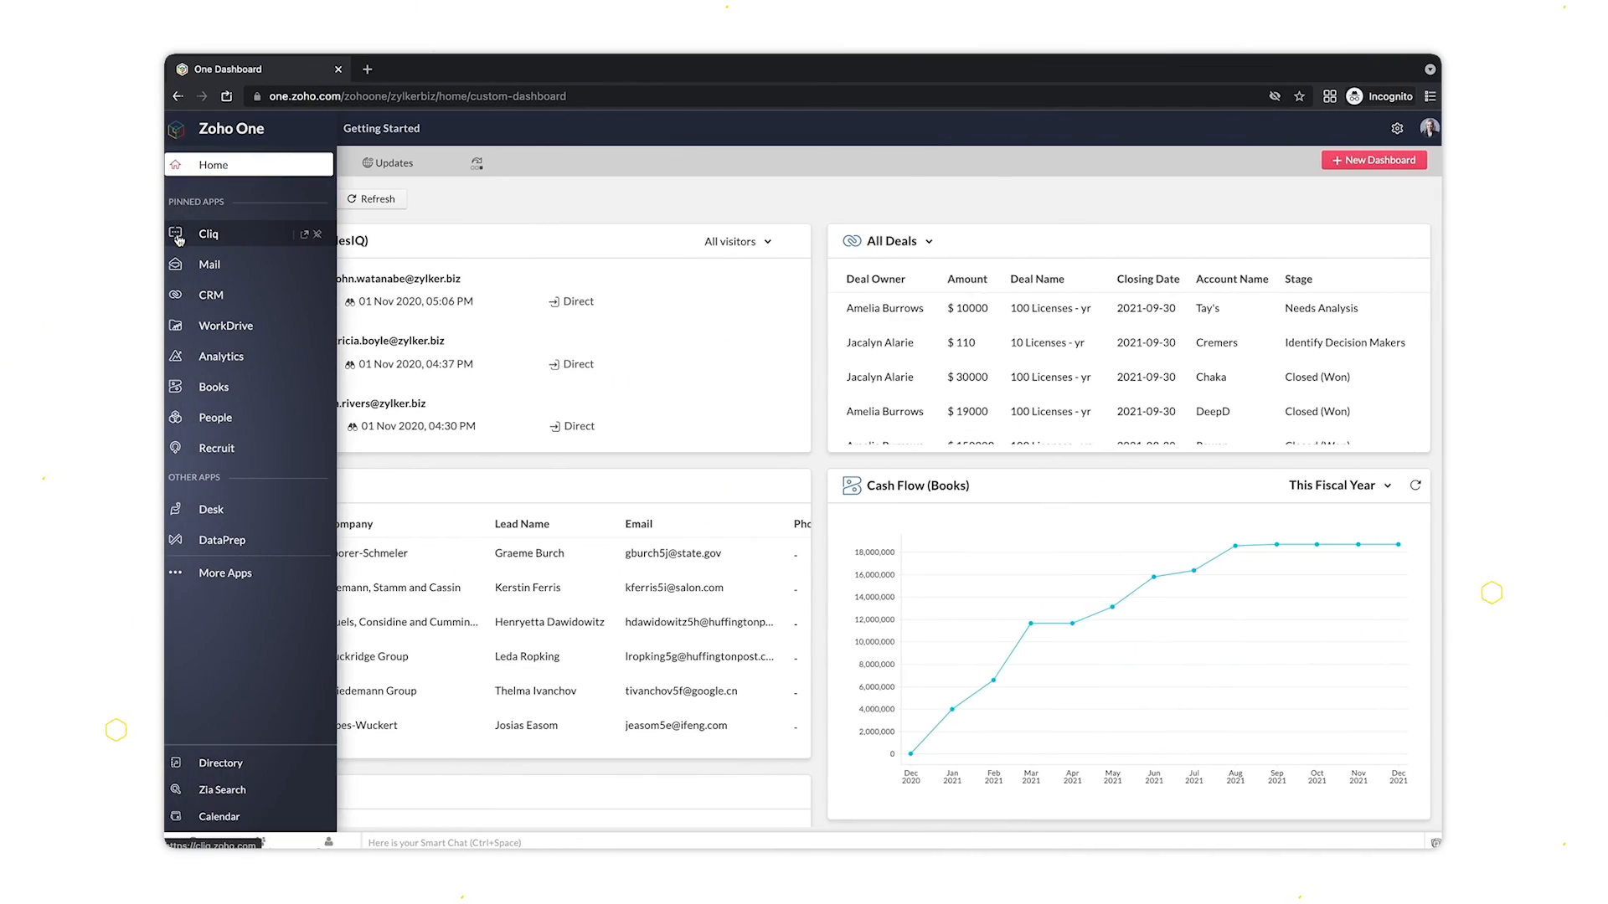
# Switch from the home dashboard to Cliq conversations, then to the Analytics dashboards list
pyautogui.click(208, 234)
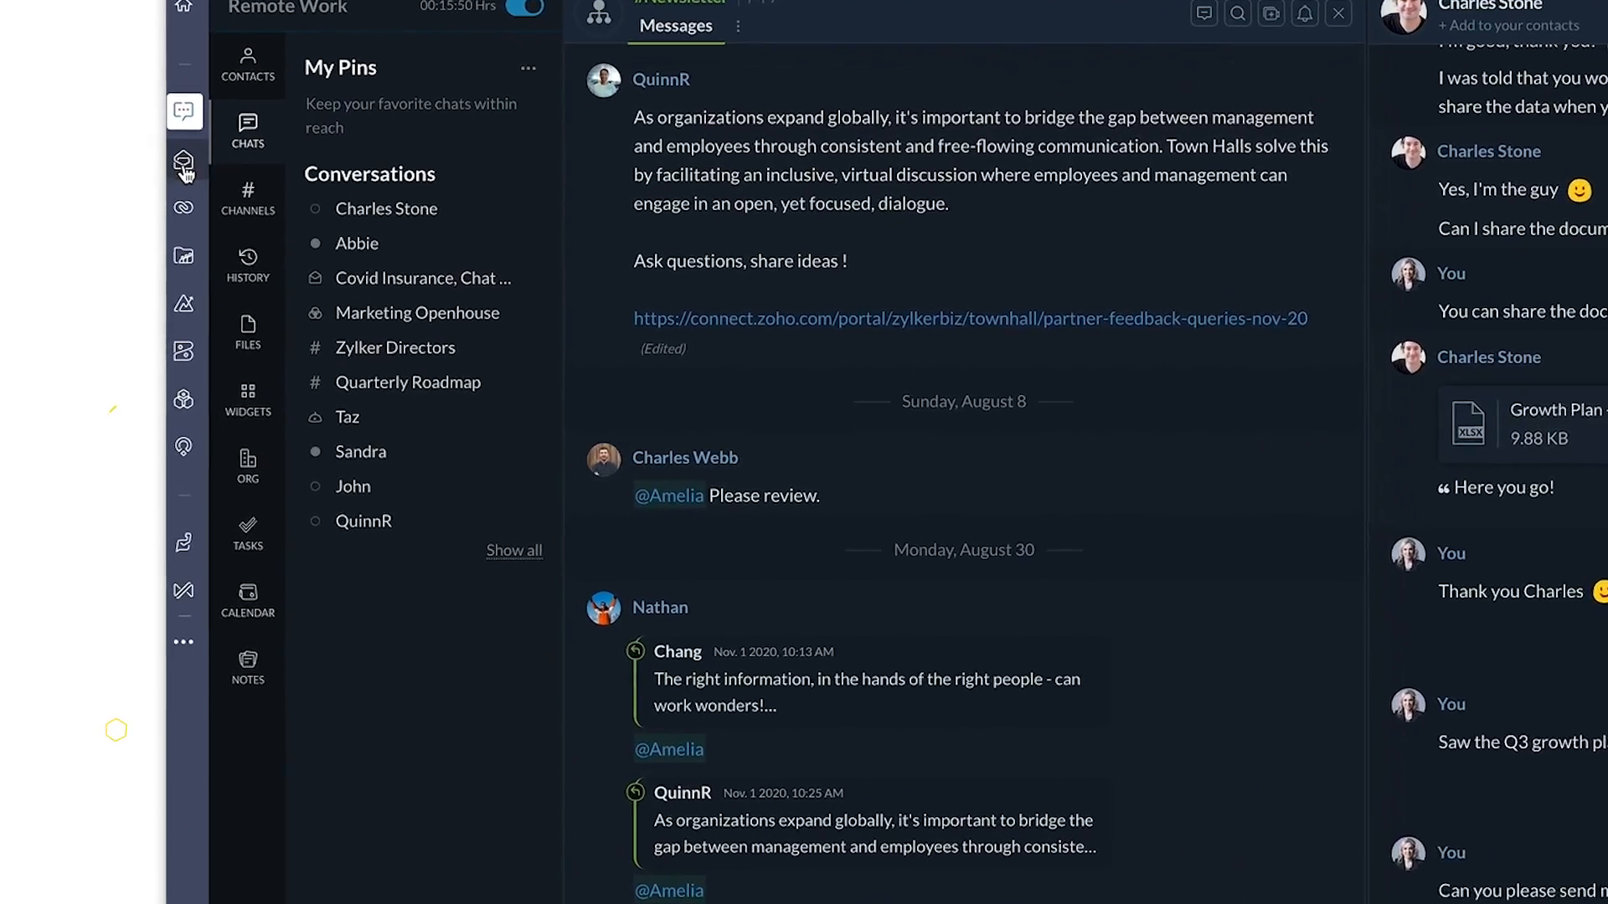
pyautogui.click(186, 203)
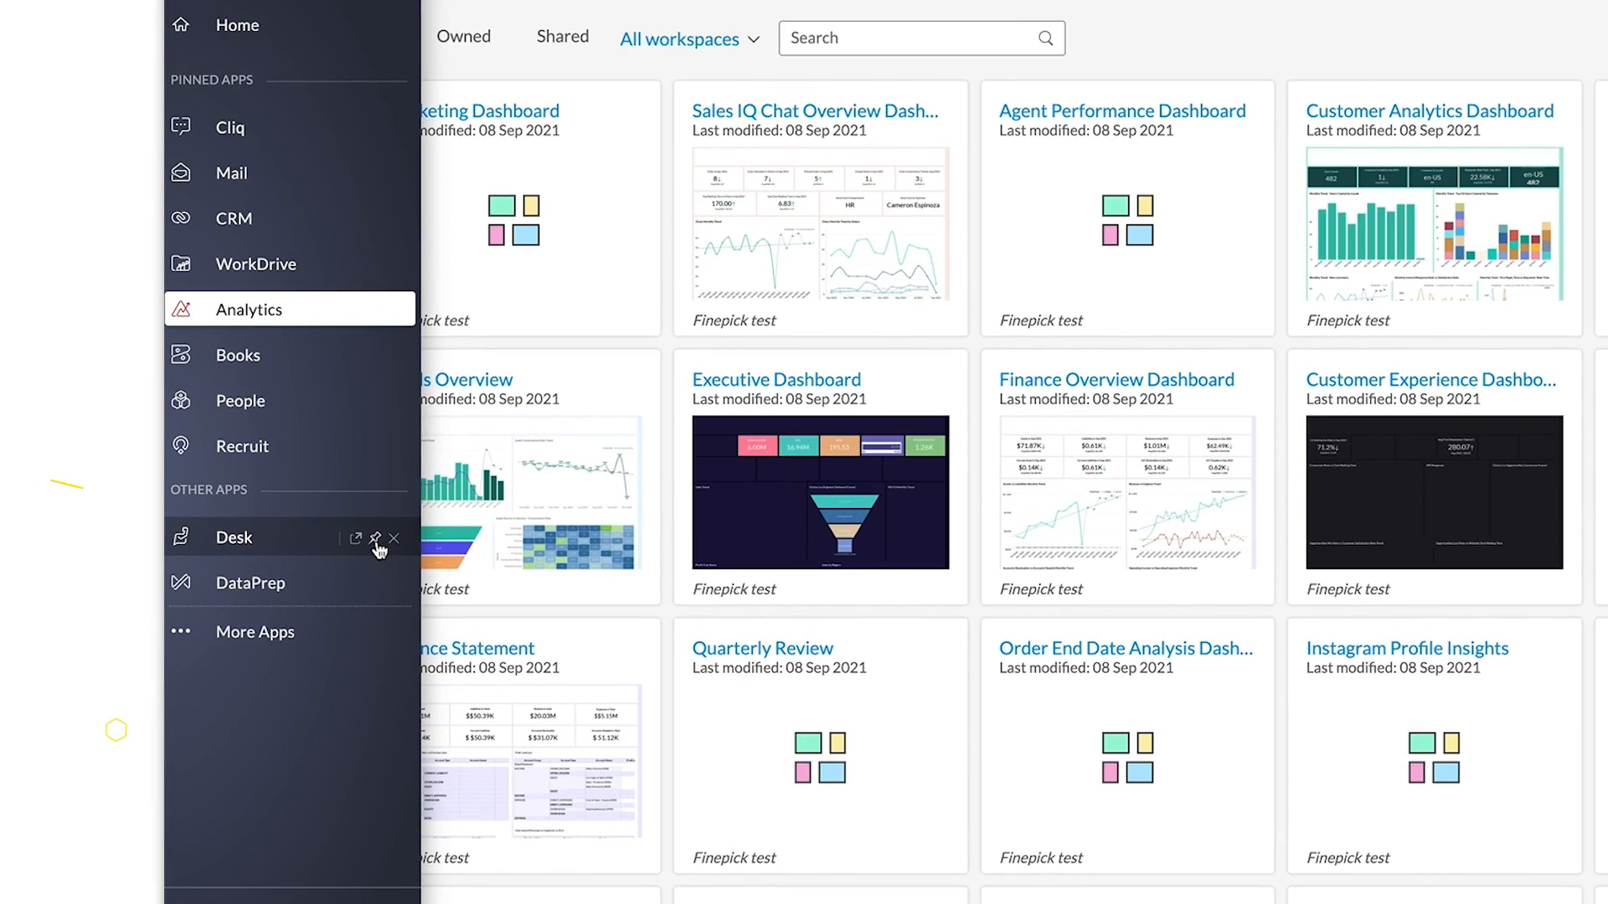
# Show the Zoho Mail inbox from the sidebar
pyautogui.click(255, 631)
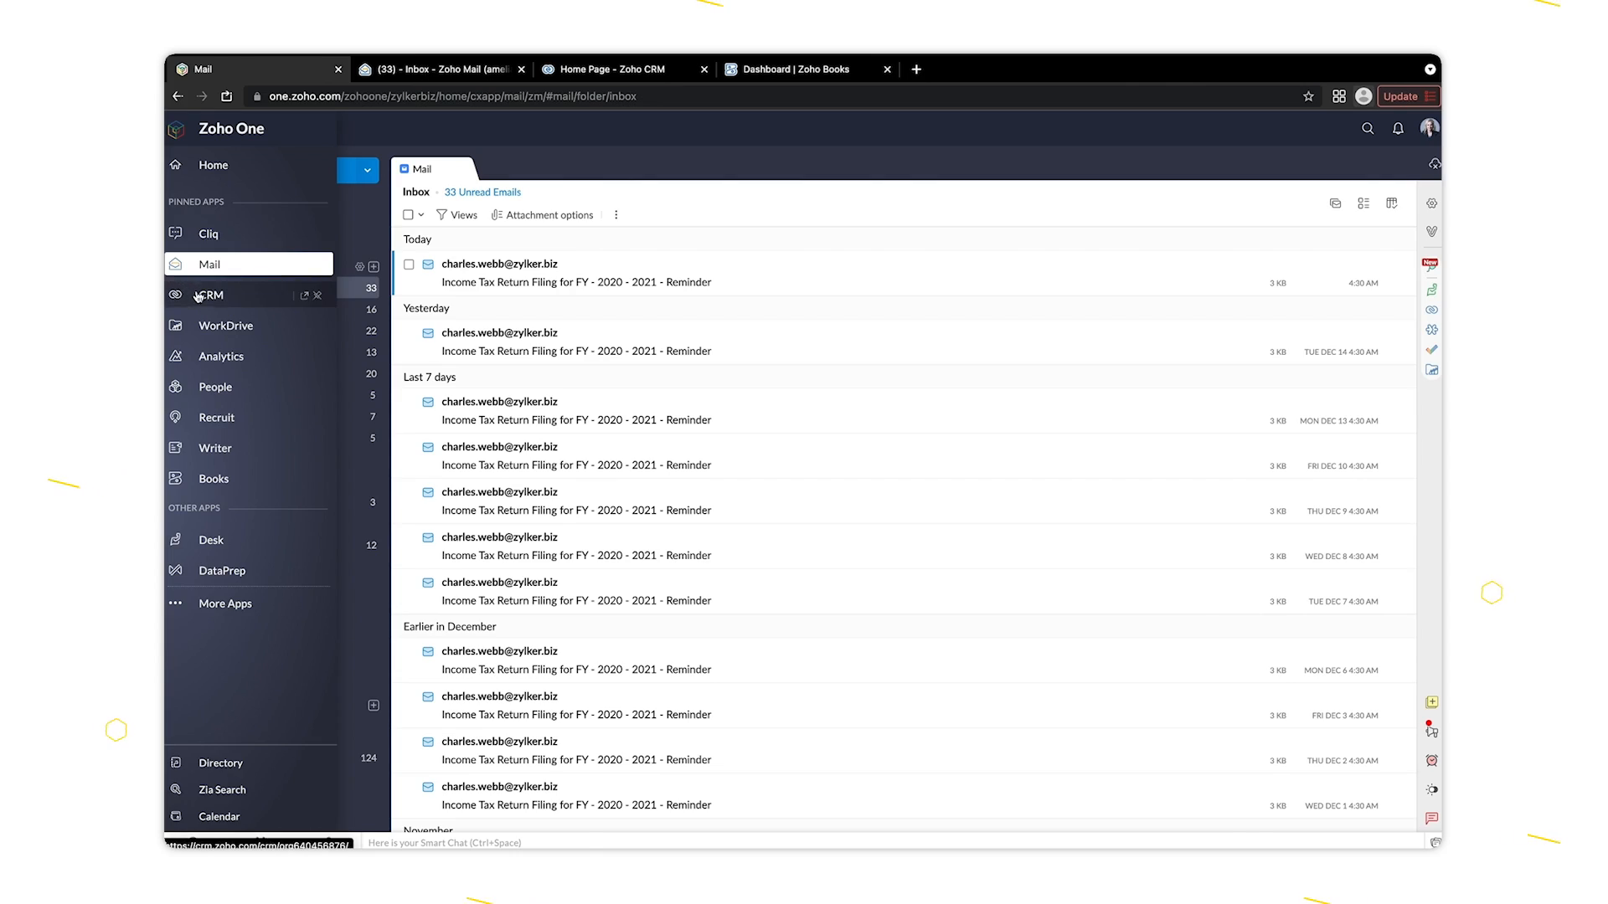
# View CRM leads and a new Books estimate, expand the sidebar labels, and reach Desk ticket #139
pyautogui.click(209, 295)
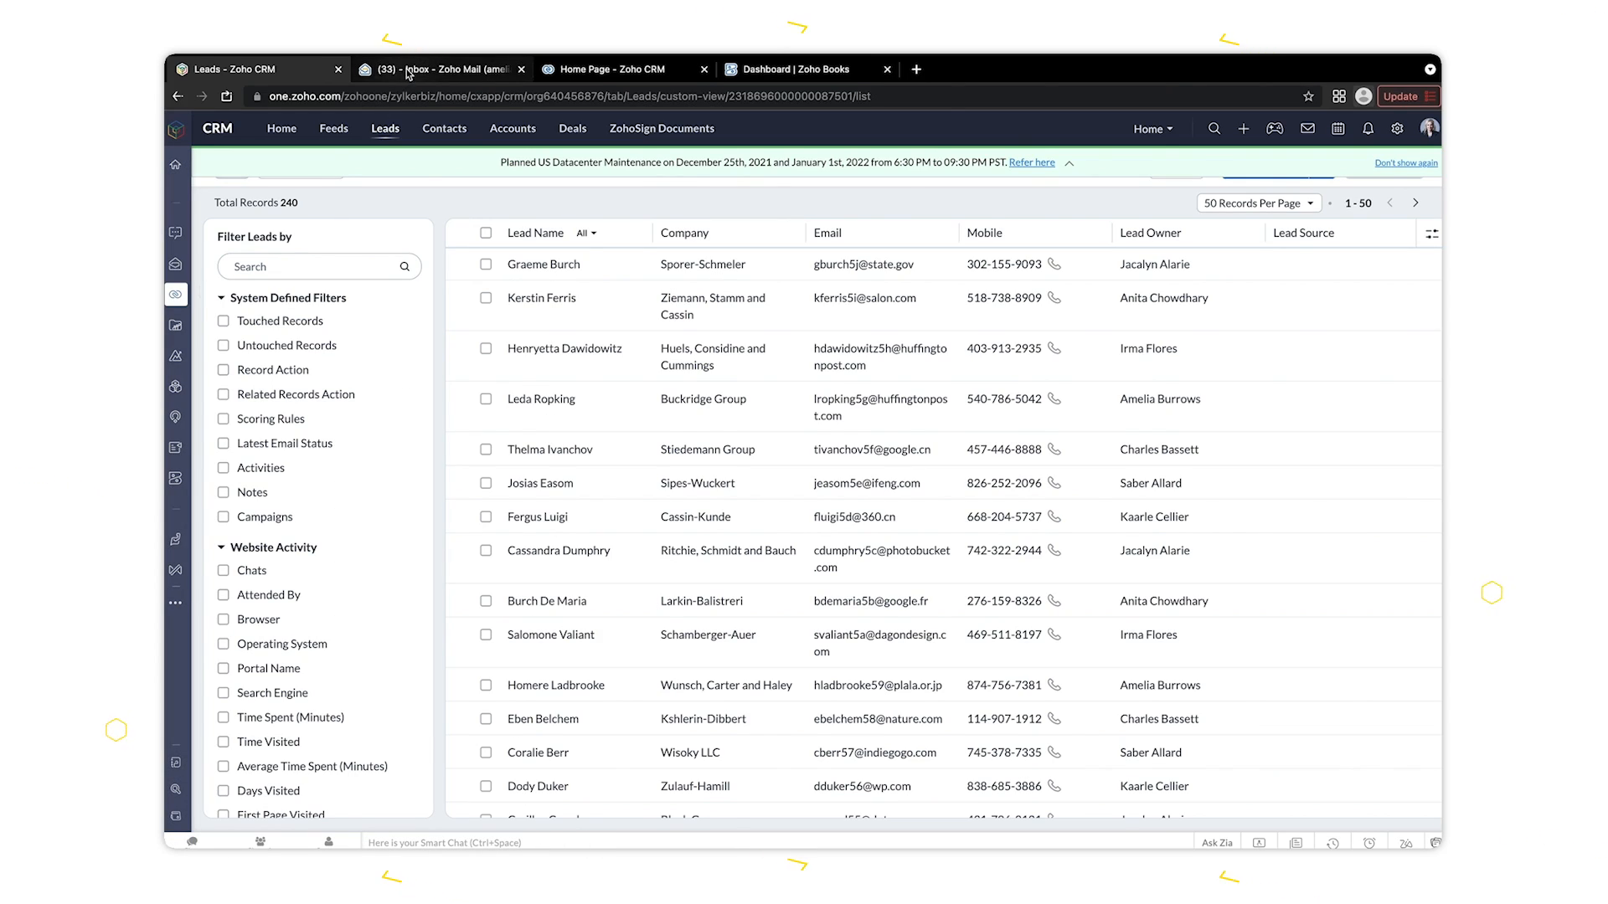
pyautogui.click(800, 68)
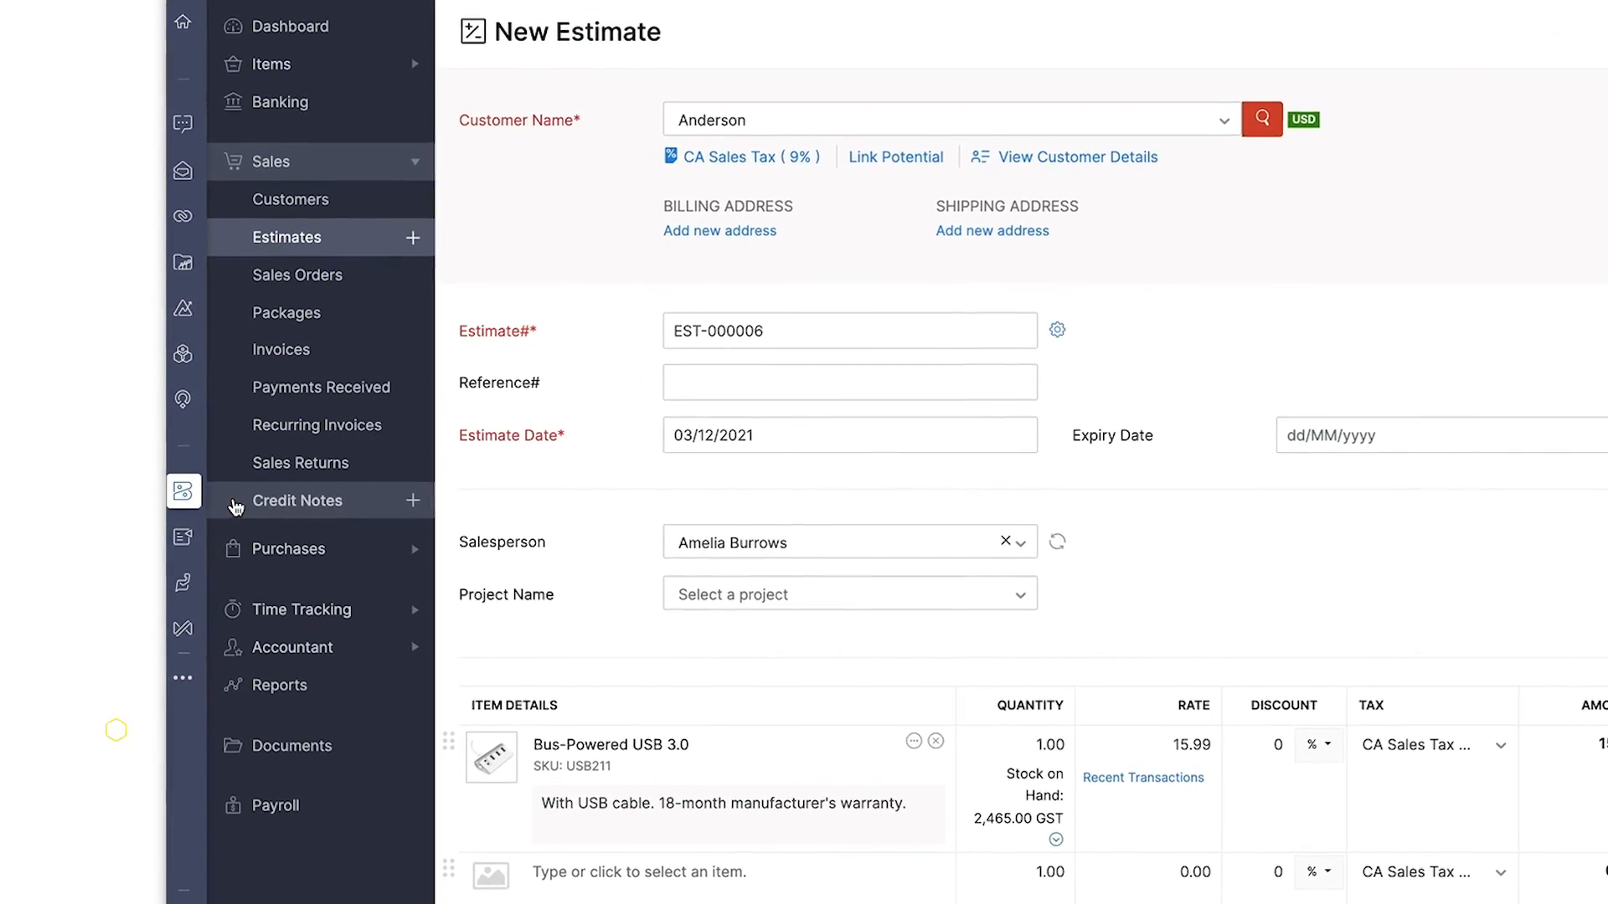
pyautogui.click(183, 490)
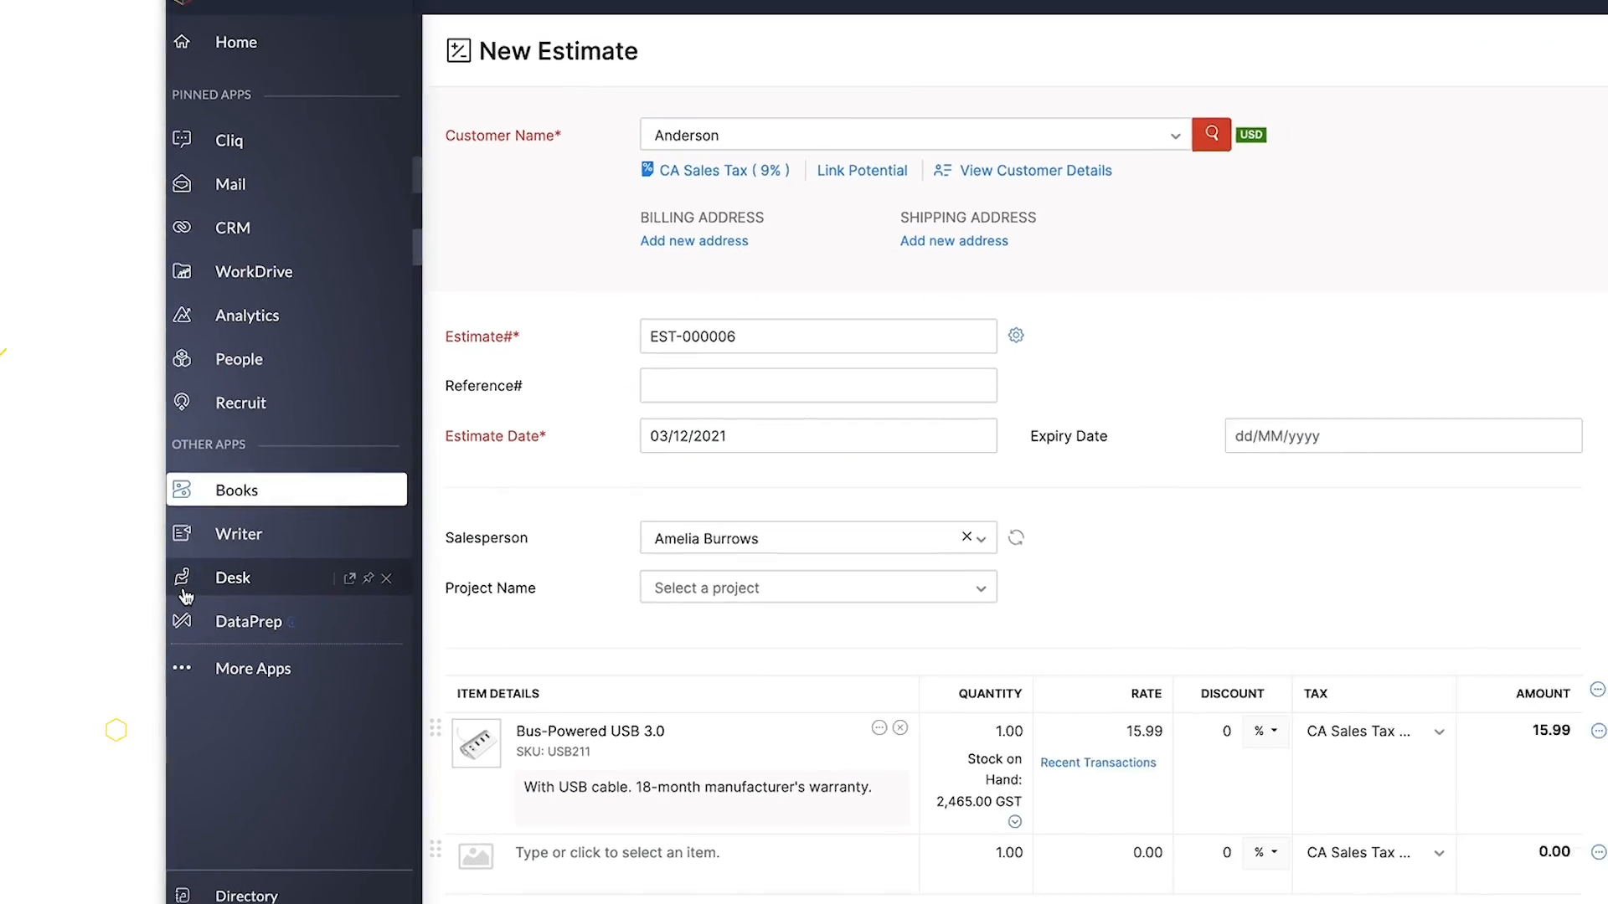
pyautogui.click(233, 578)
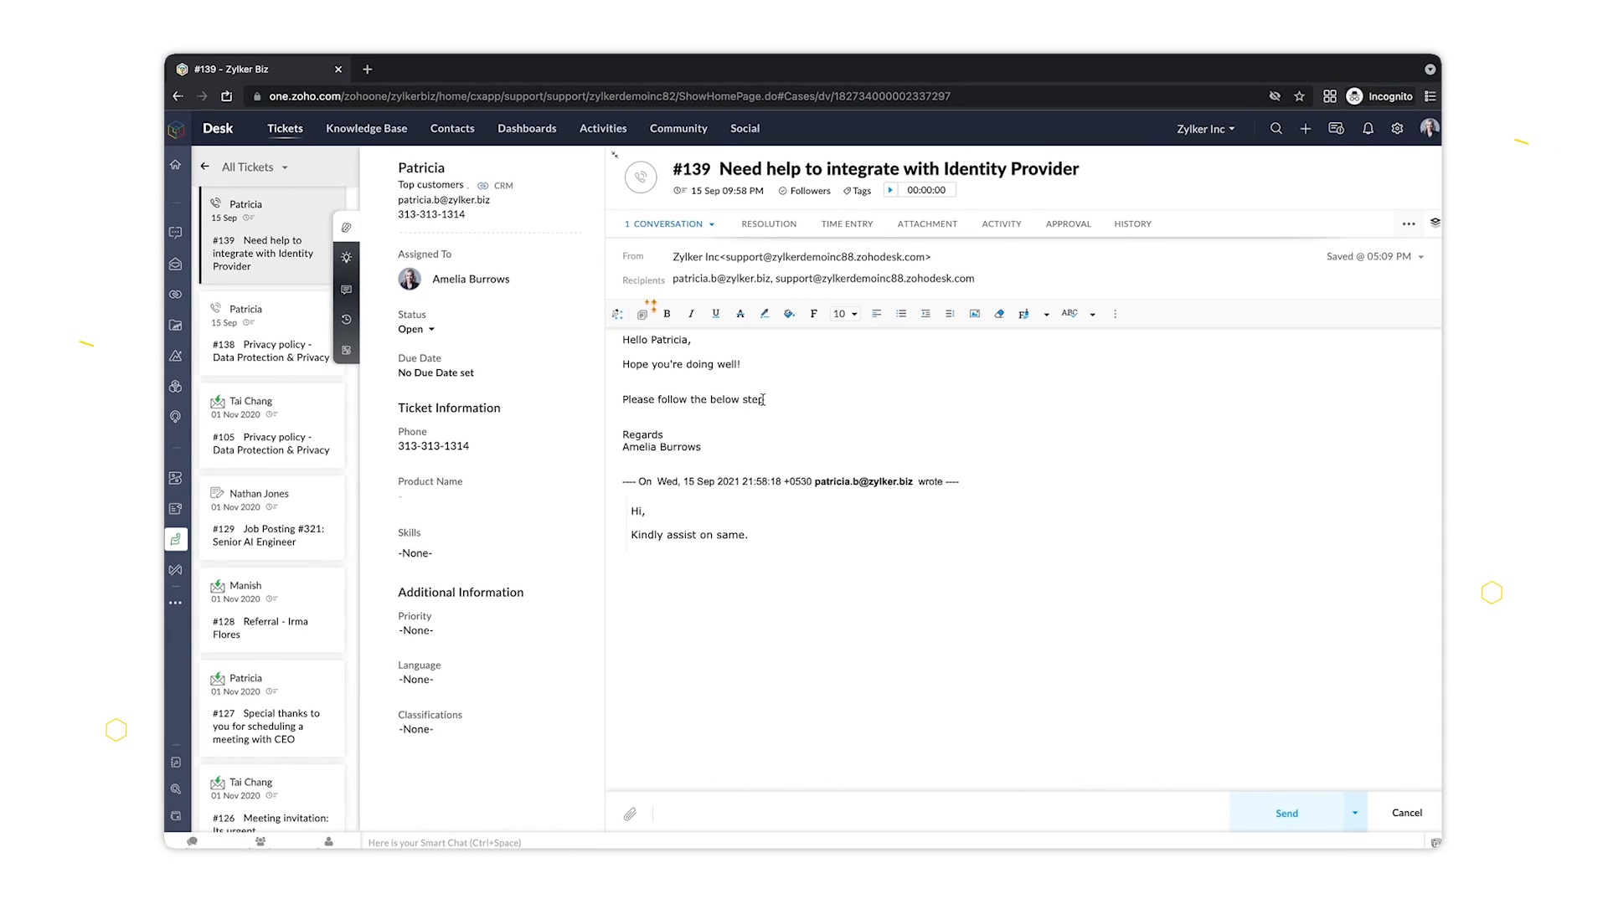
# Complete the ticket reply to 'Please follow the below steps' and move to the Directory admin dashboard
pyautogui.write('s')
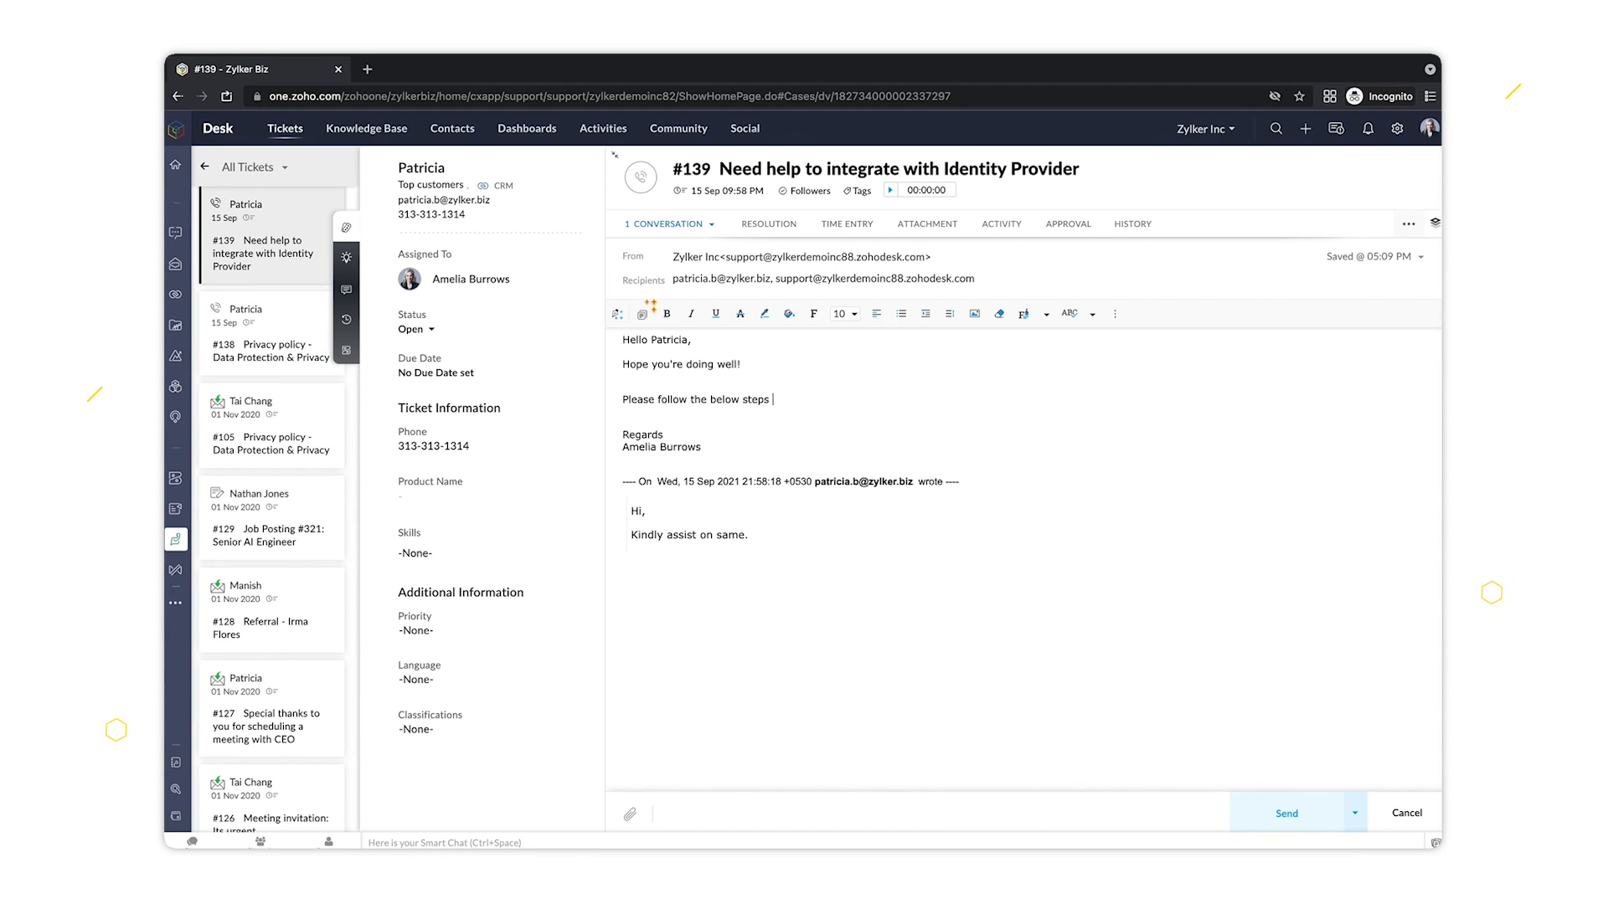
pyautogui.write('th')
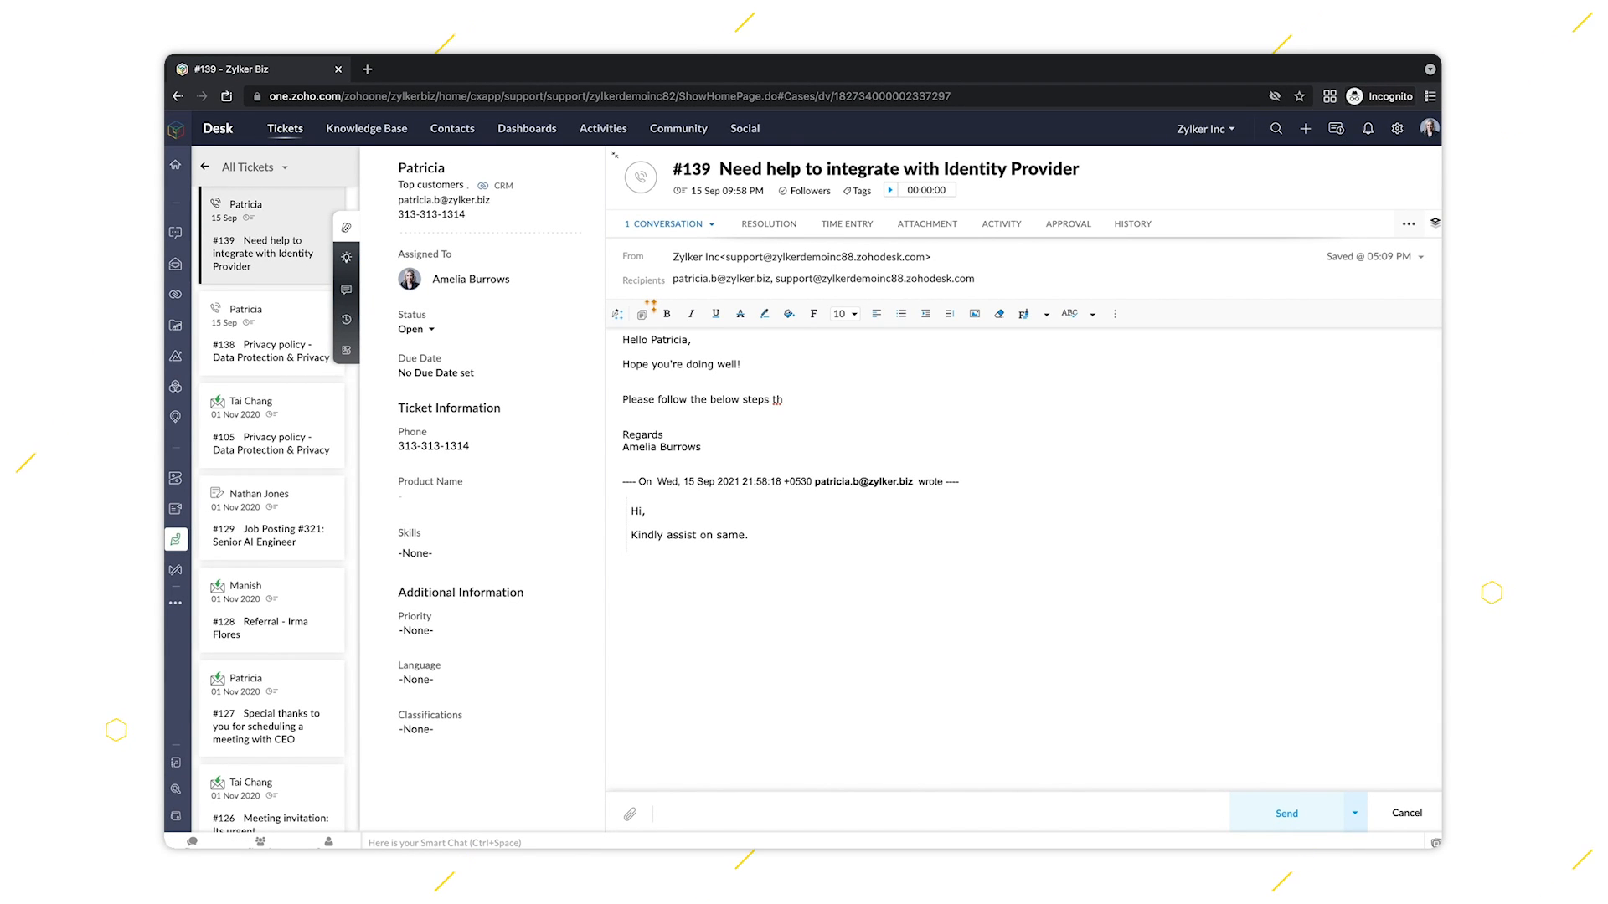
pyautogui.click(177, 129)
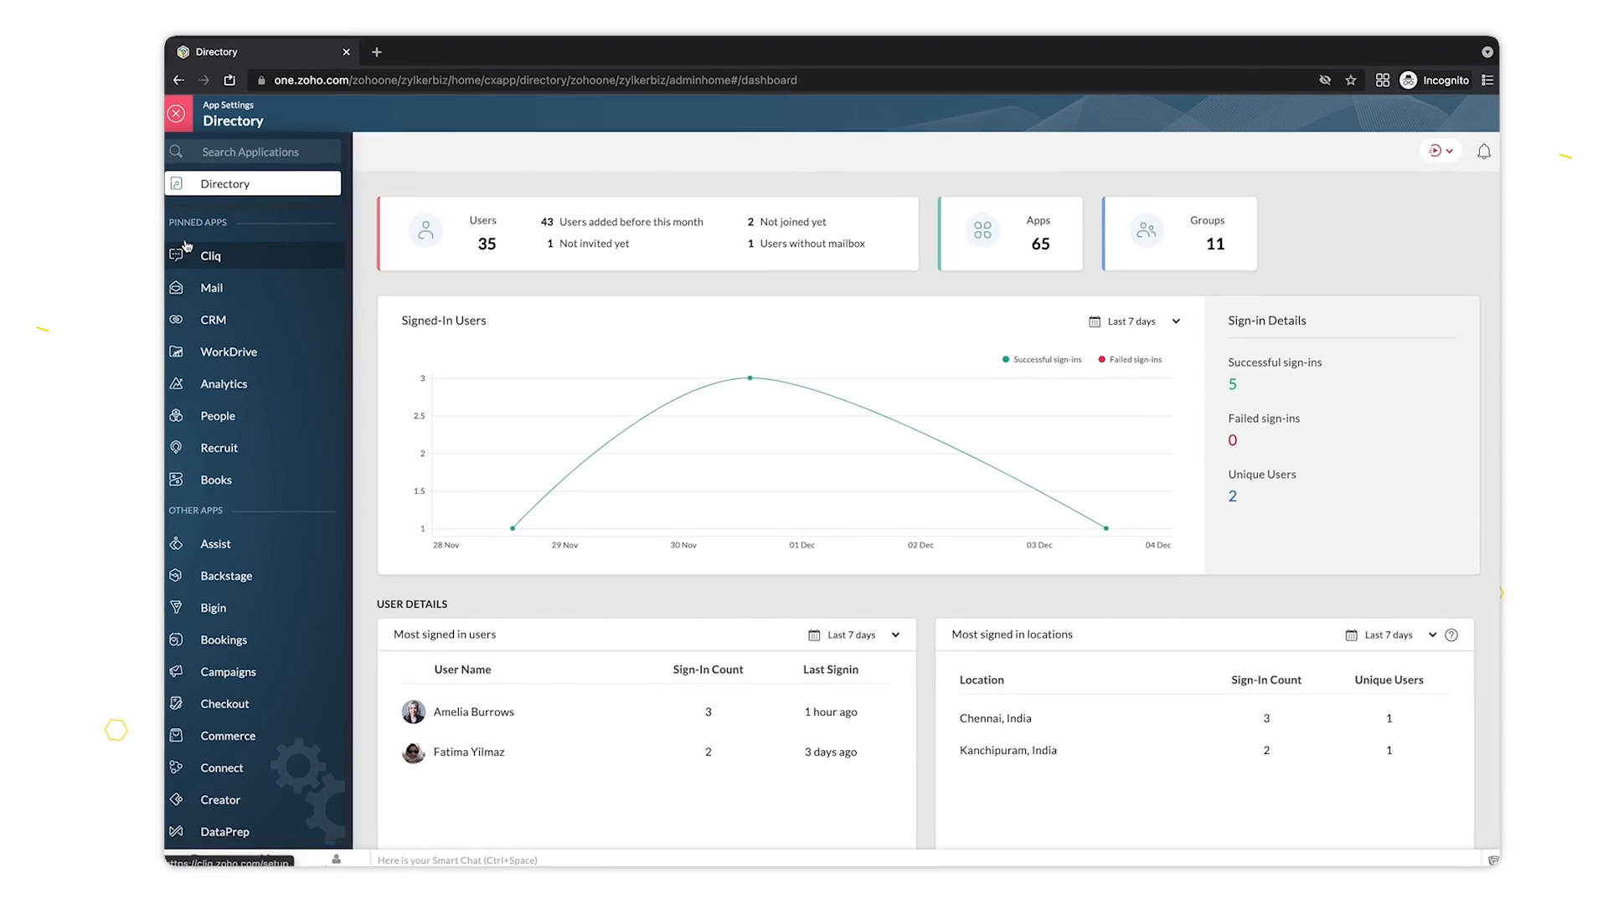
# Show Cliq's Personalize settings with the consolidated notification view option
pyautogui.click(211, 254)
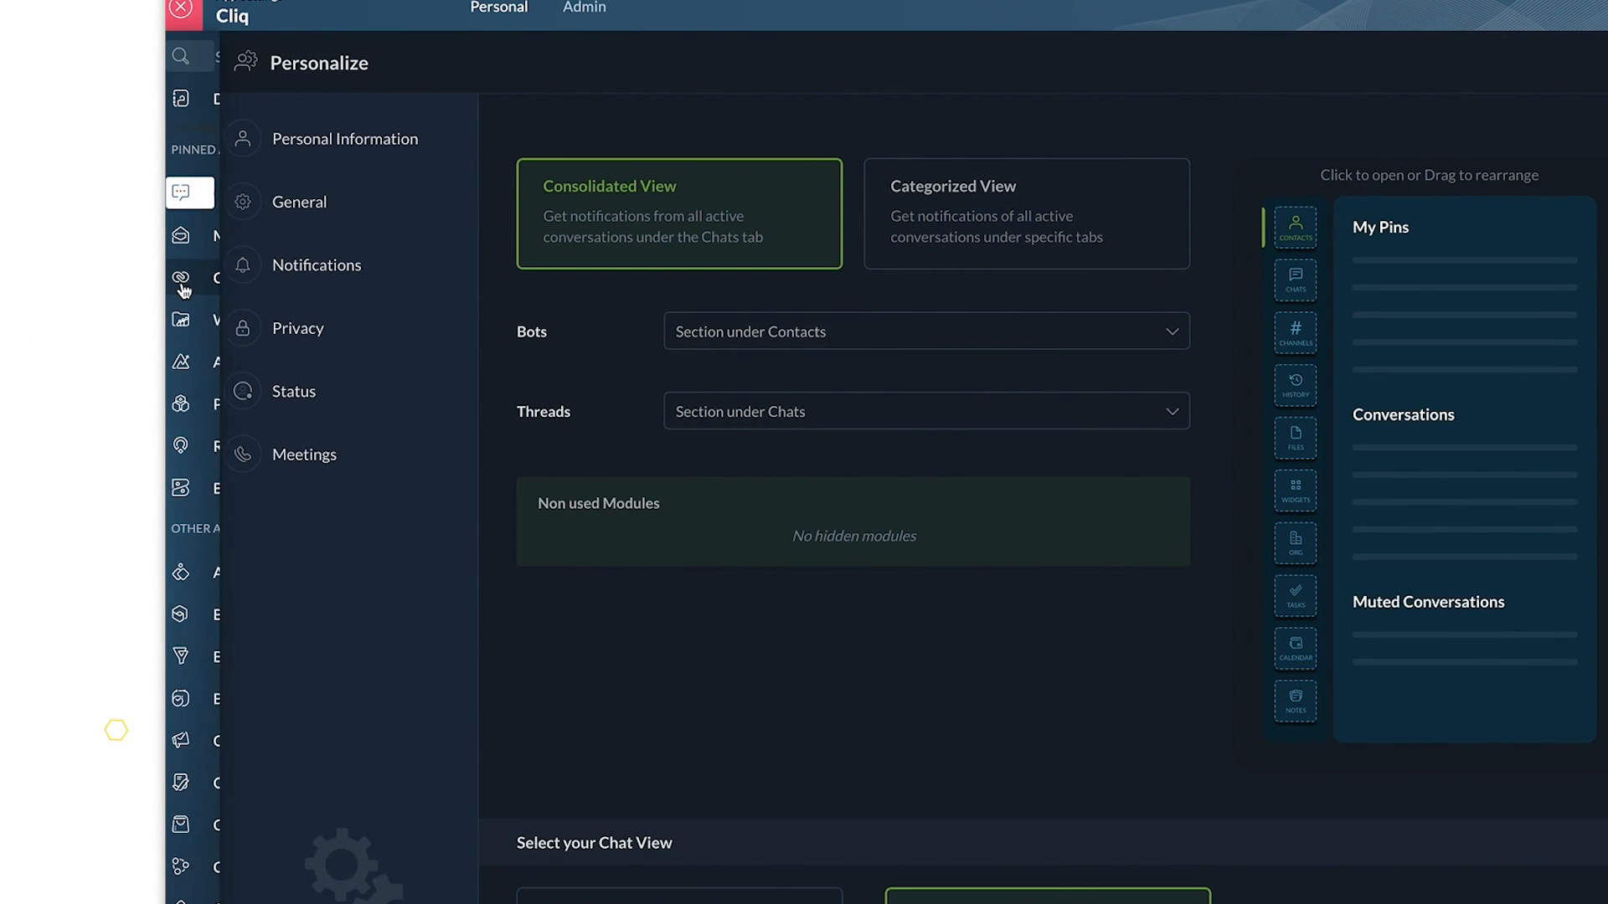